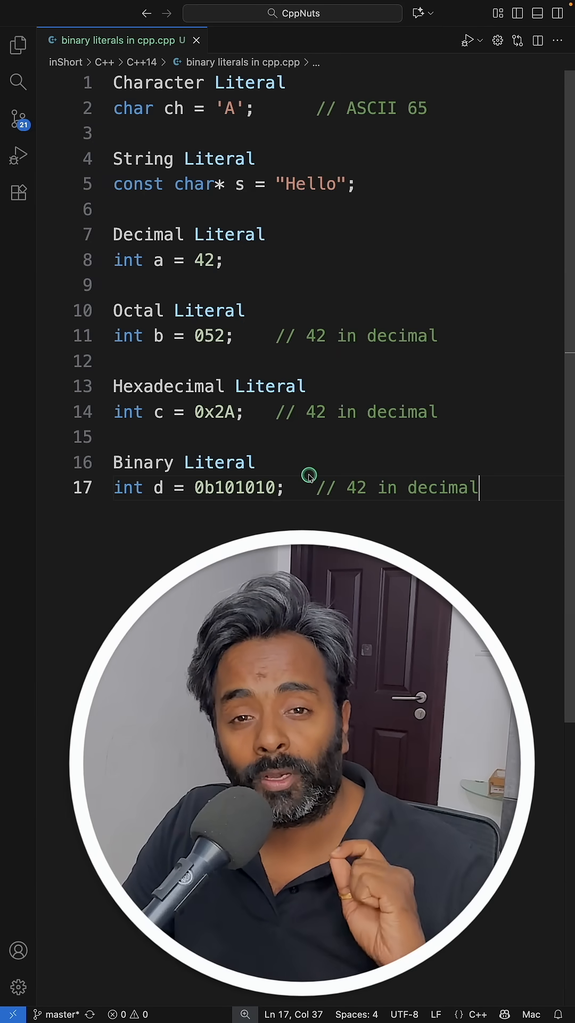
mouse_move(303, 261)
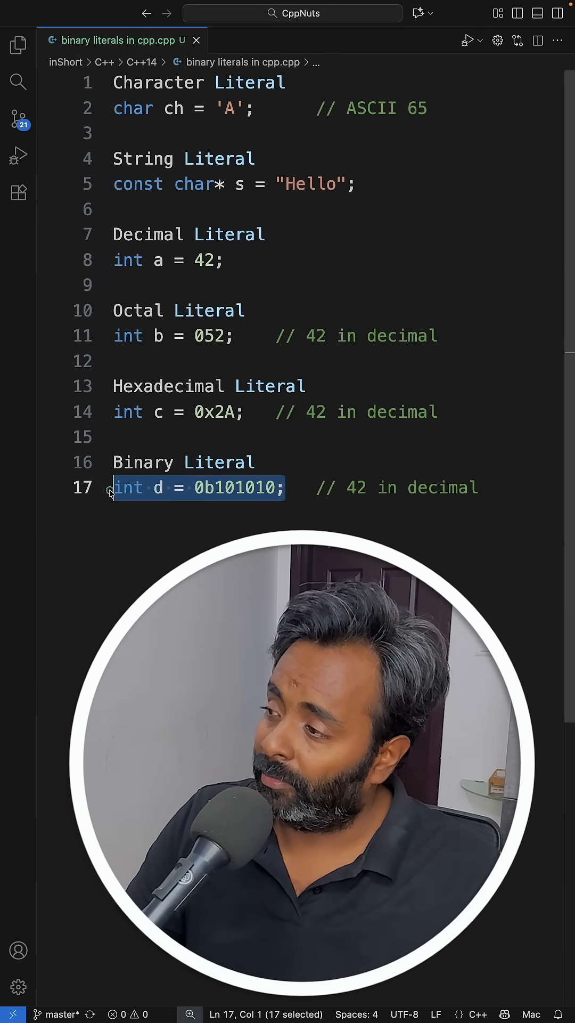
Replace the binary literal 0b101010 for d on line 17 with 0b00000100.
left_click(293, 487)
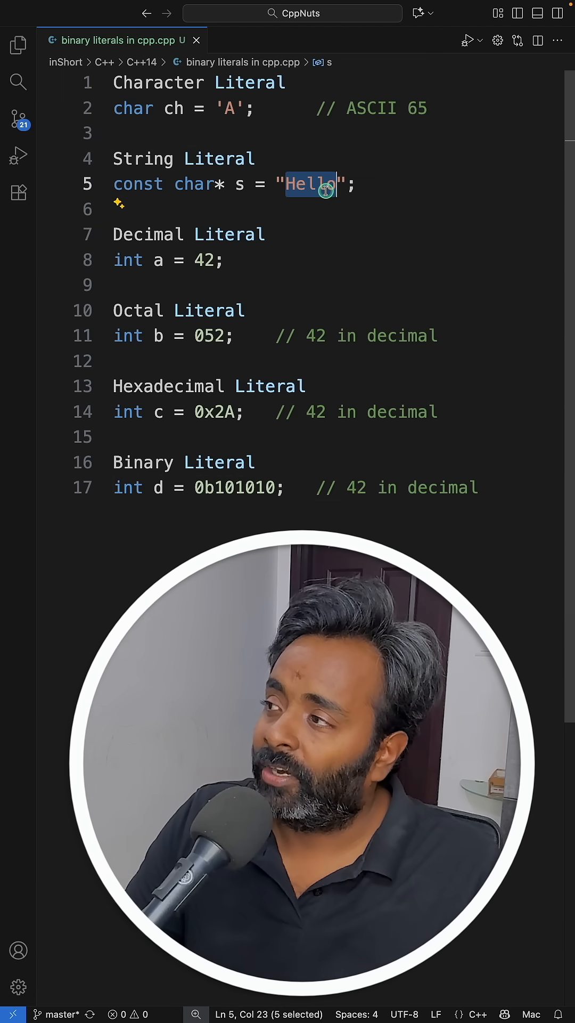
double_click(205, 260)
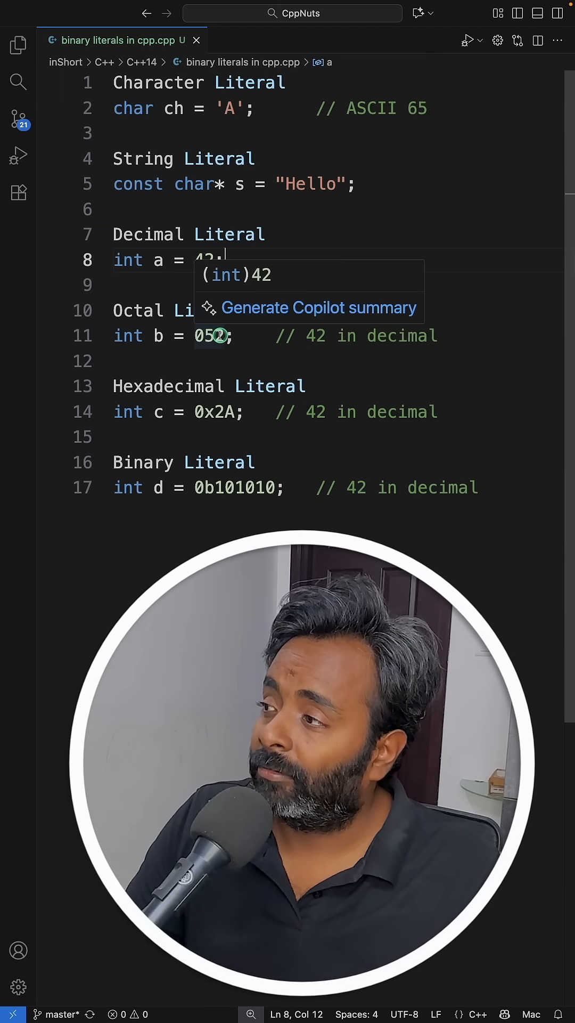
mouse_move(229, 235)
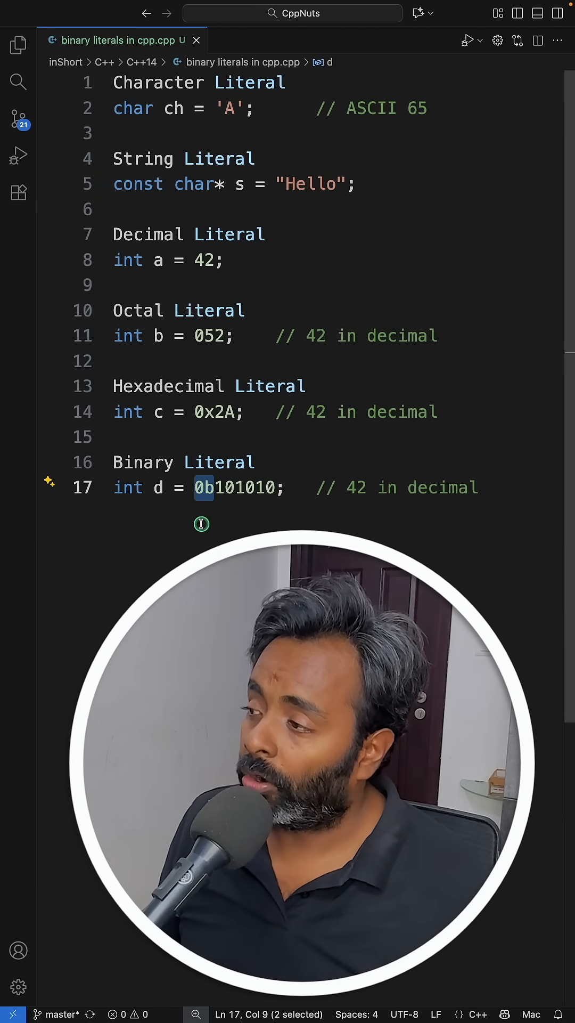
left_click(241, 487)
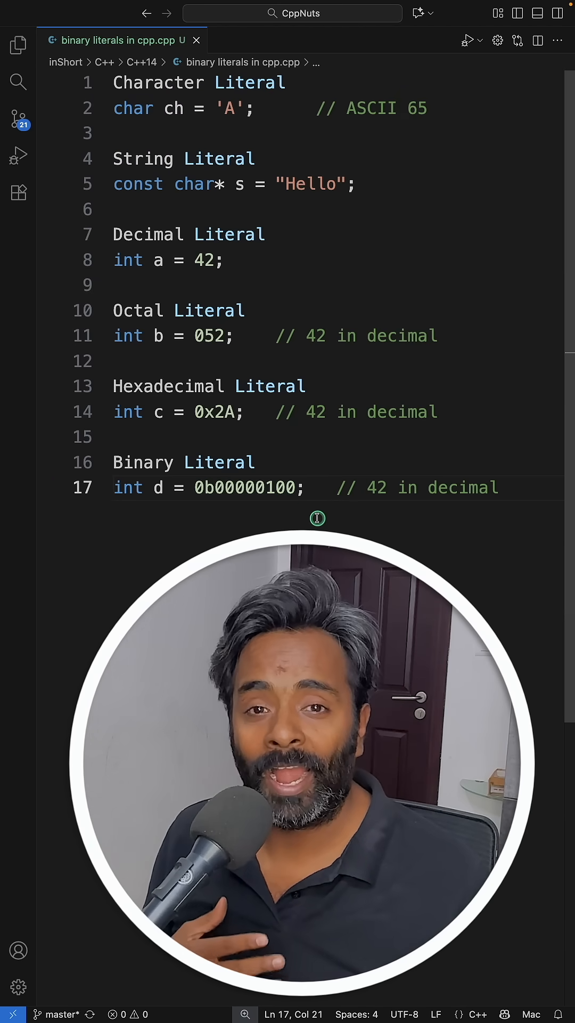
left_click(267, 488)
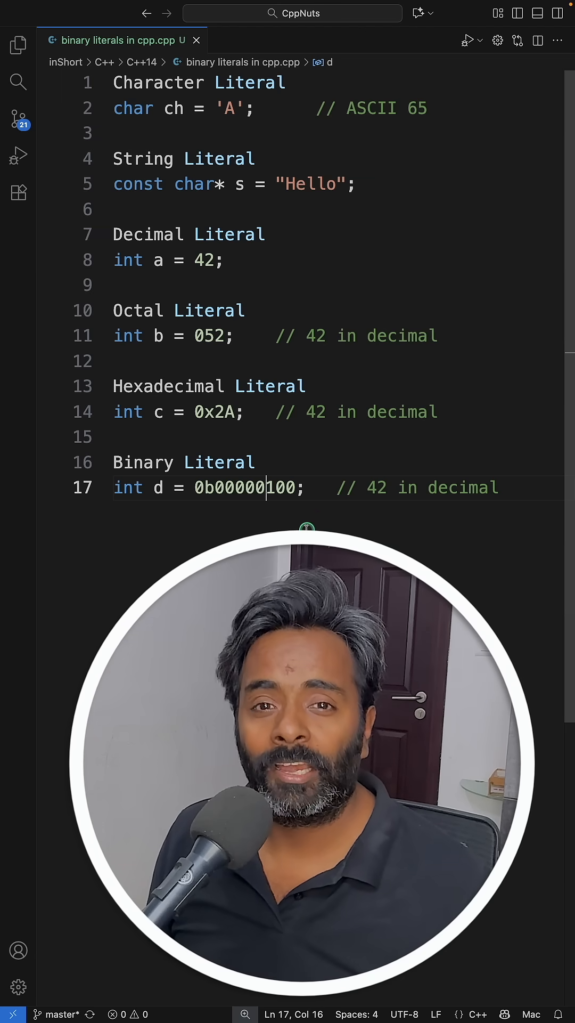